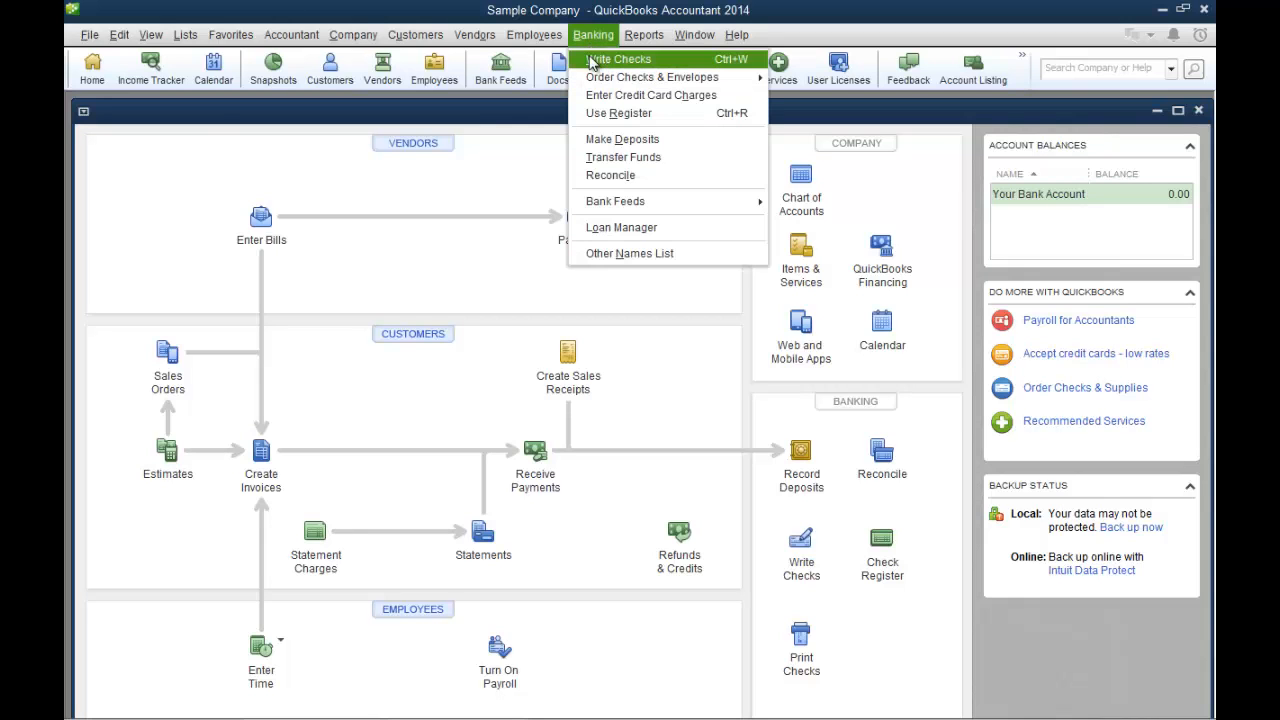
Start a new blank check from the Banking menu, drawn on Your Bank Account.
left_click(618, 60)
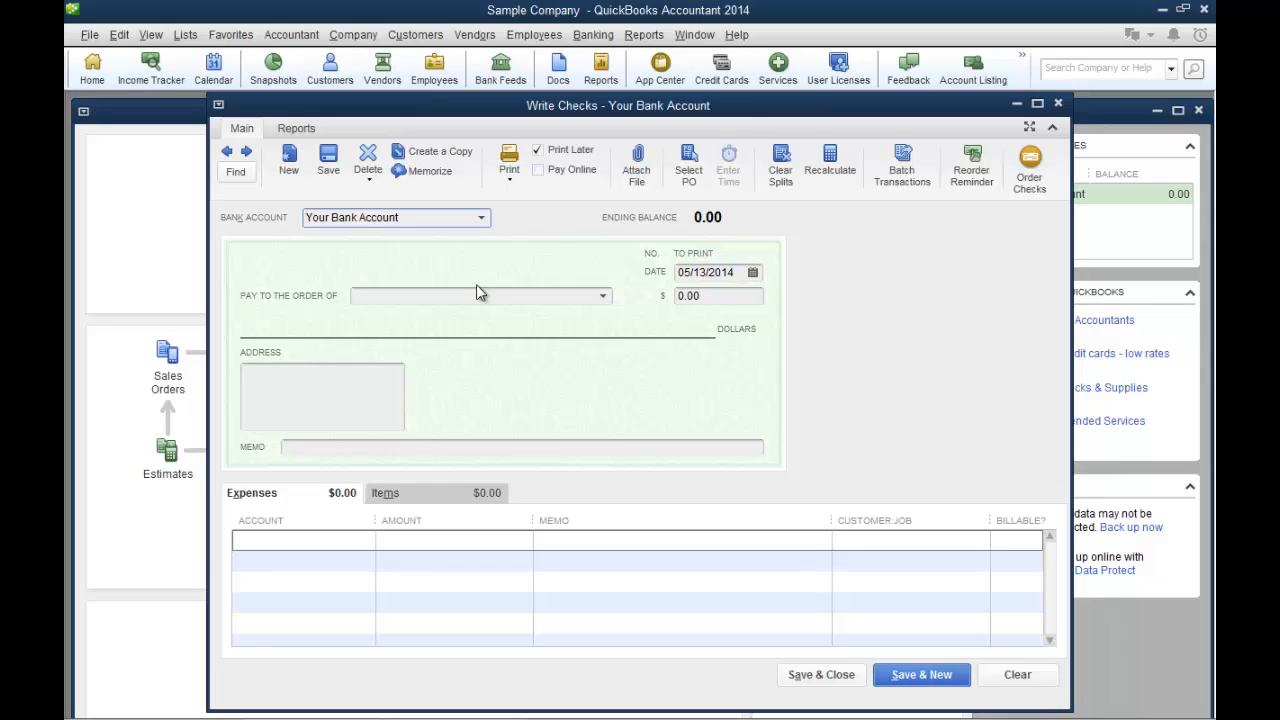
mouse_move(622, 300)
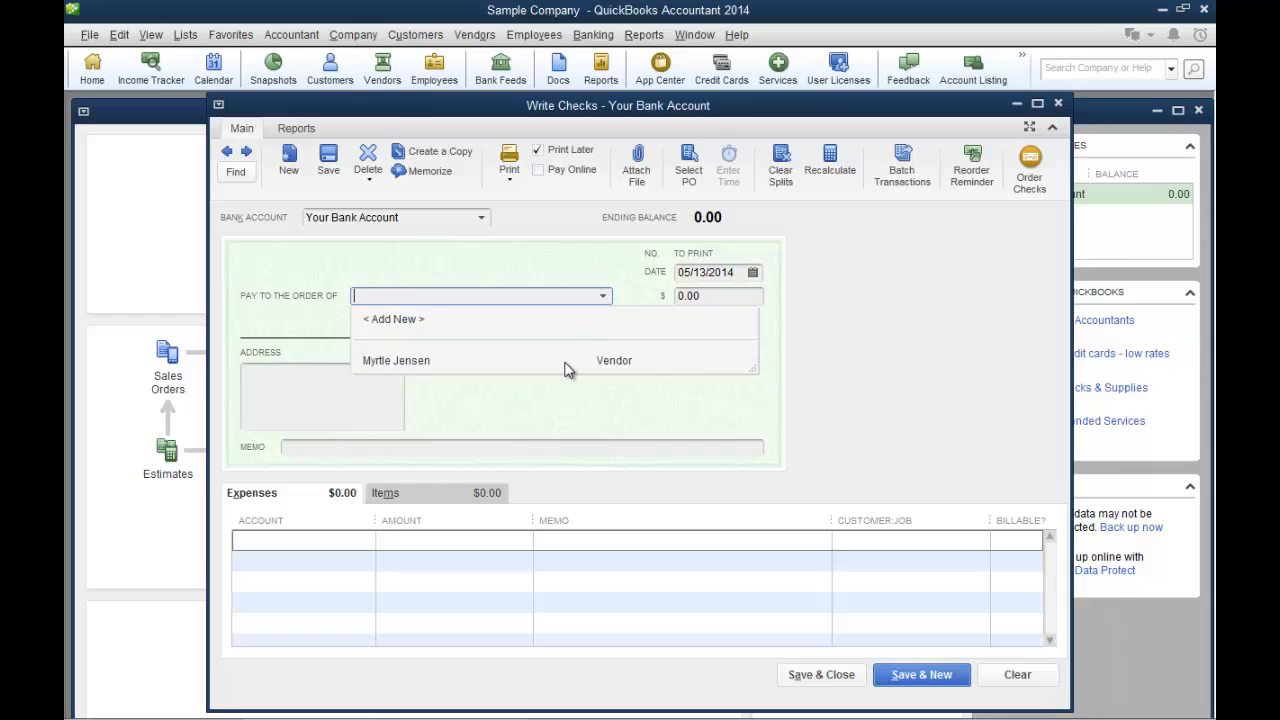
left_click(396, 360)
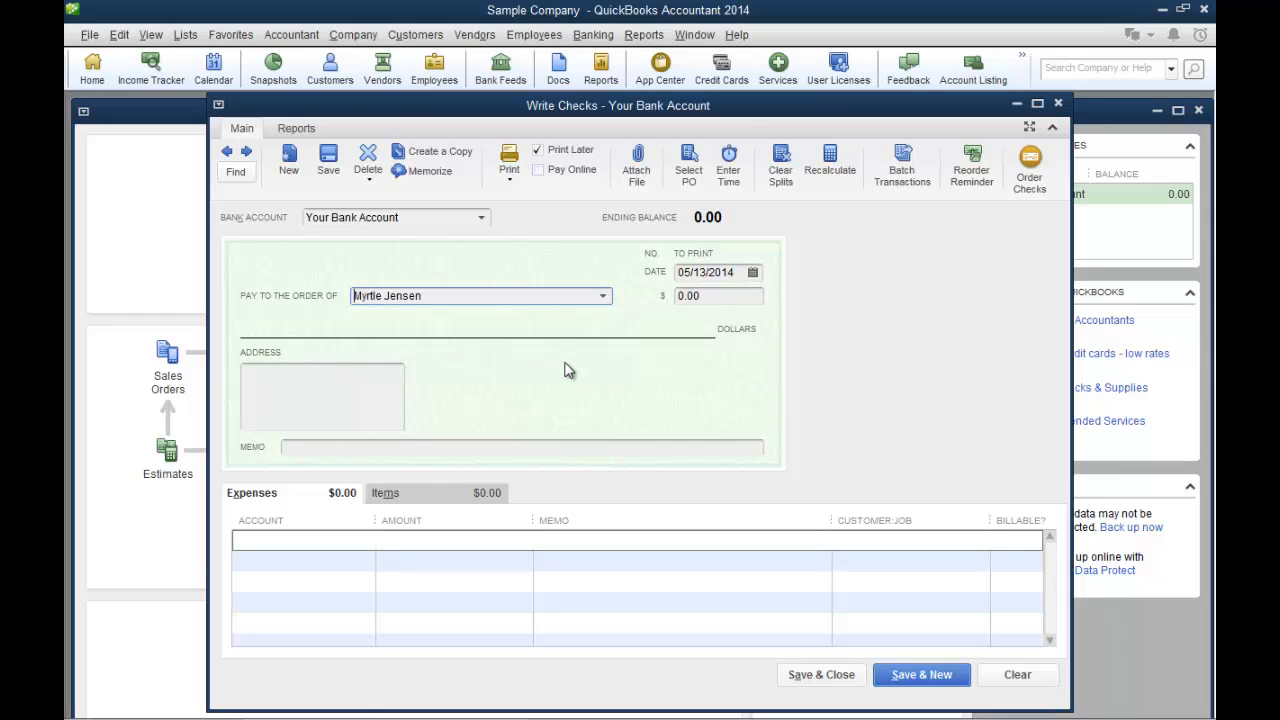
mouse_move(700, 346)
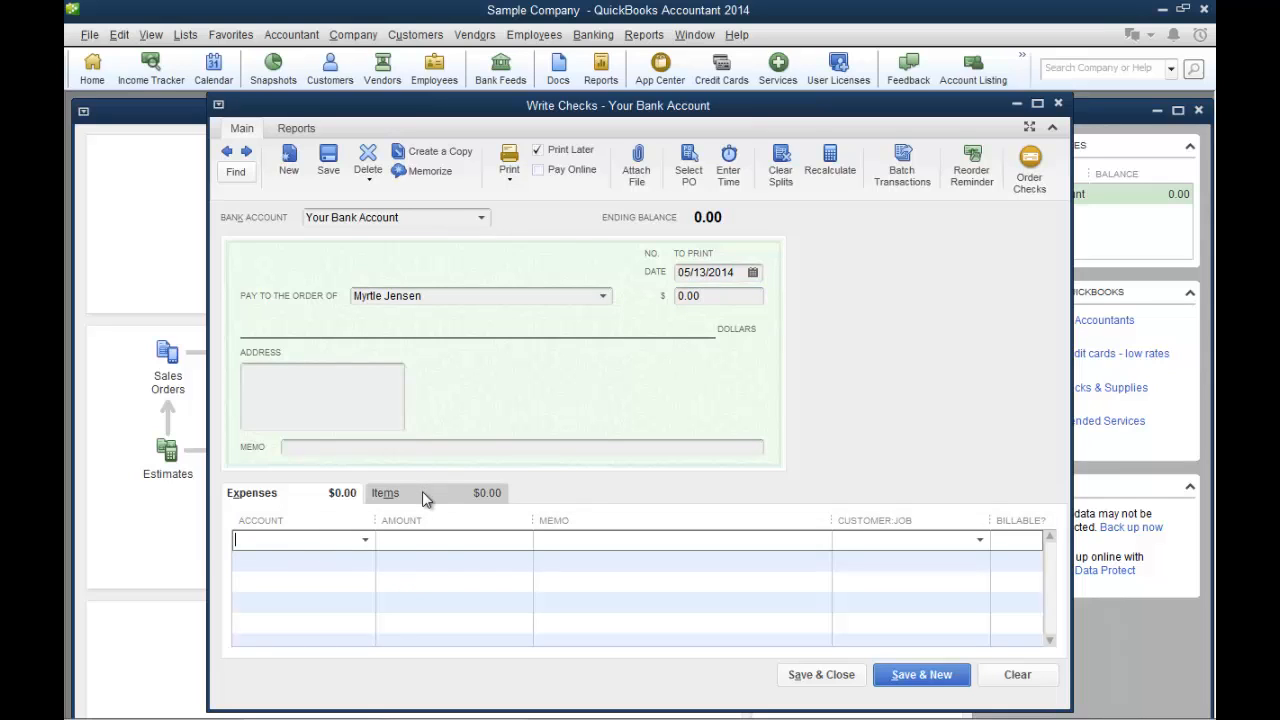
Compare the check's Items and Expenses detail lines, ending on Items with the Cleaning line.
left_click(384, 492)
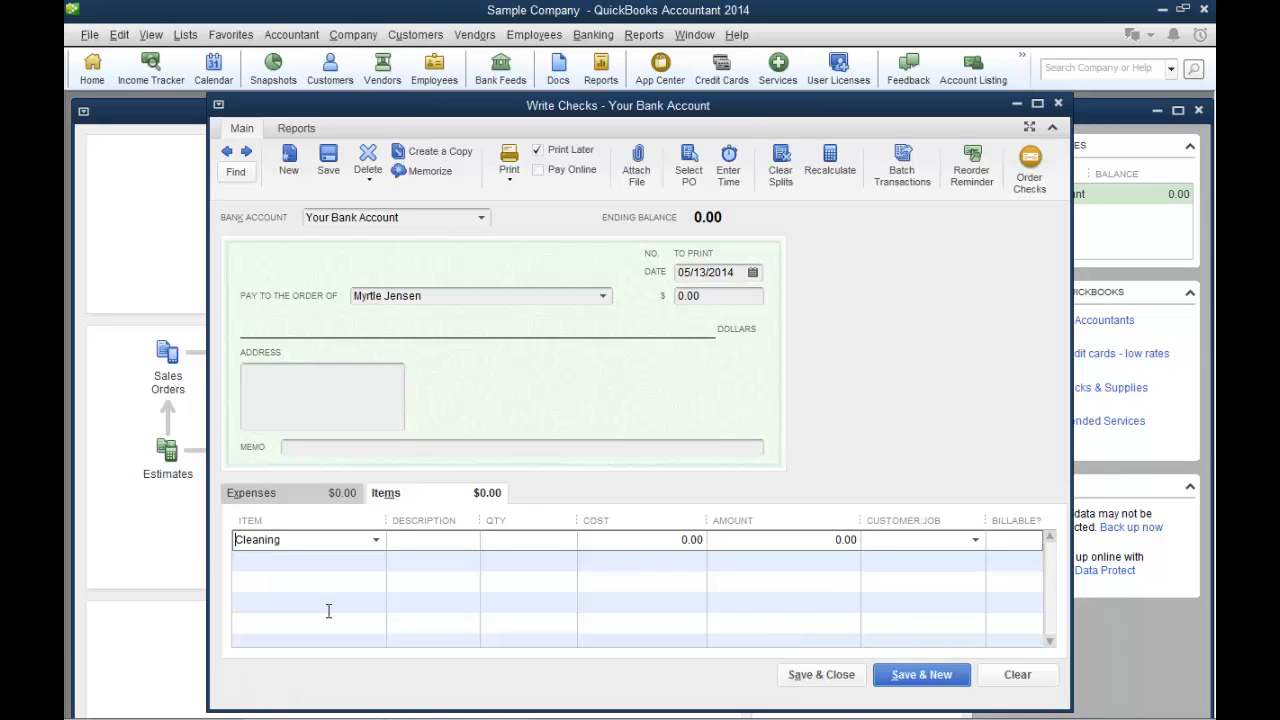
mouse_move(448, 548)
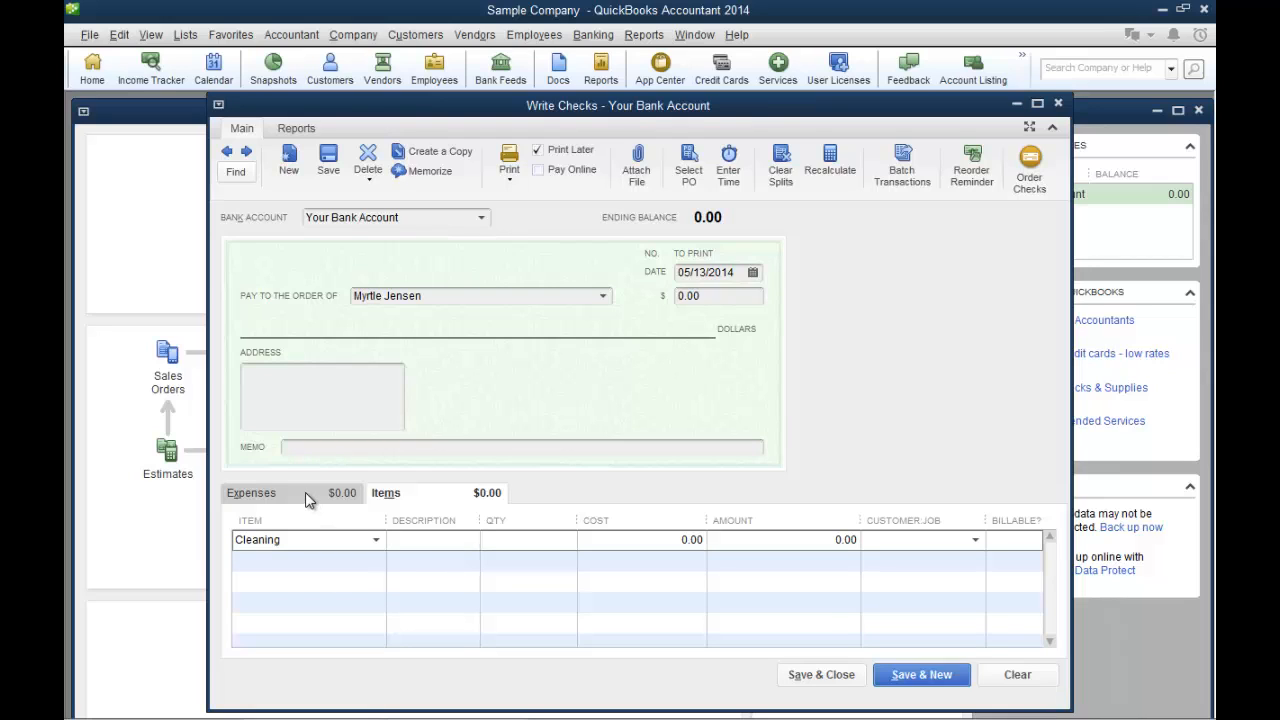
left_click(252, 492)
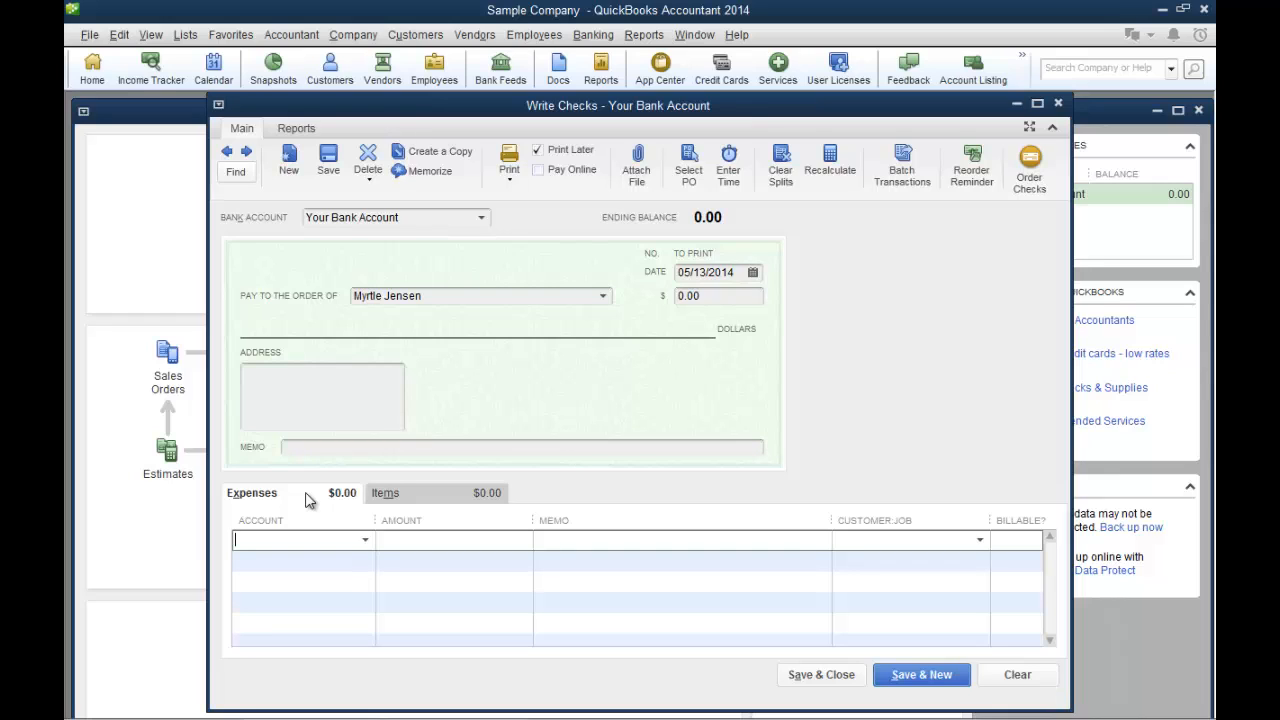
mouse_move(420, 504)
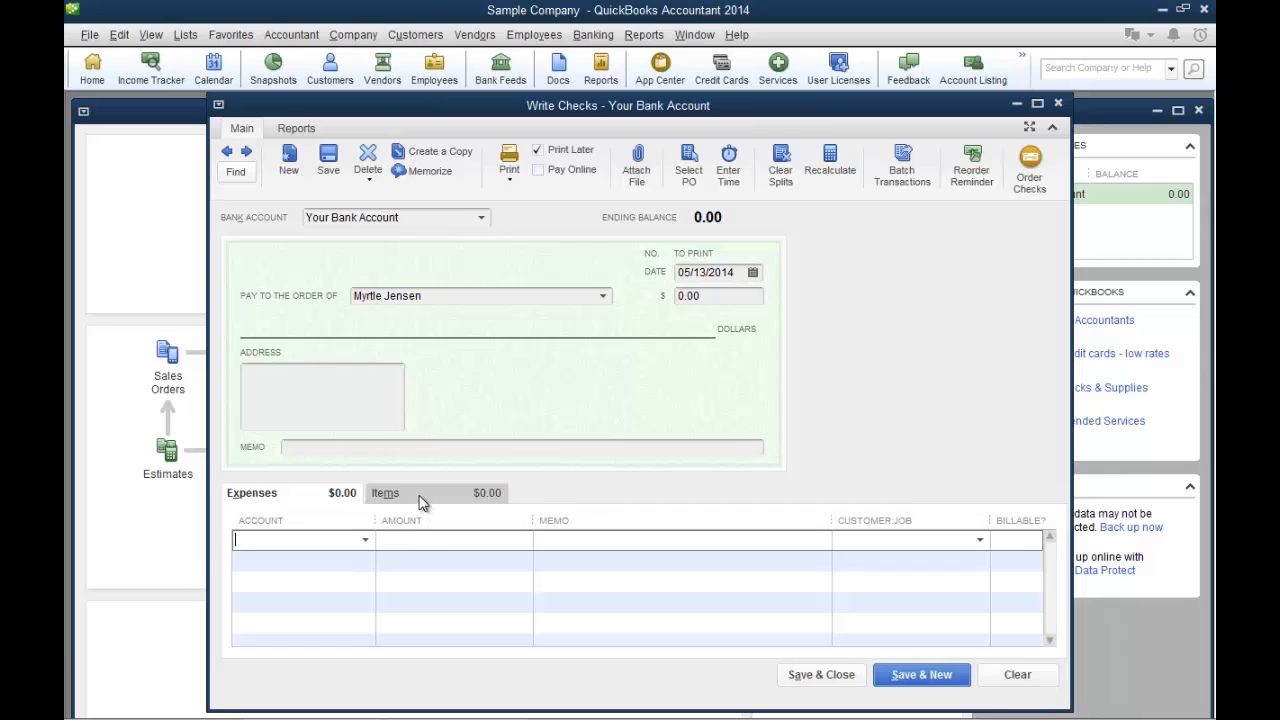
left_click(384, 492)
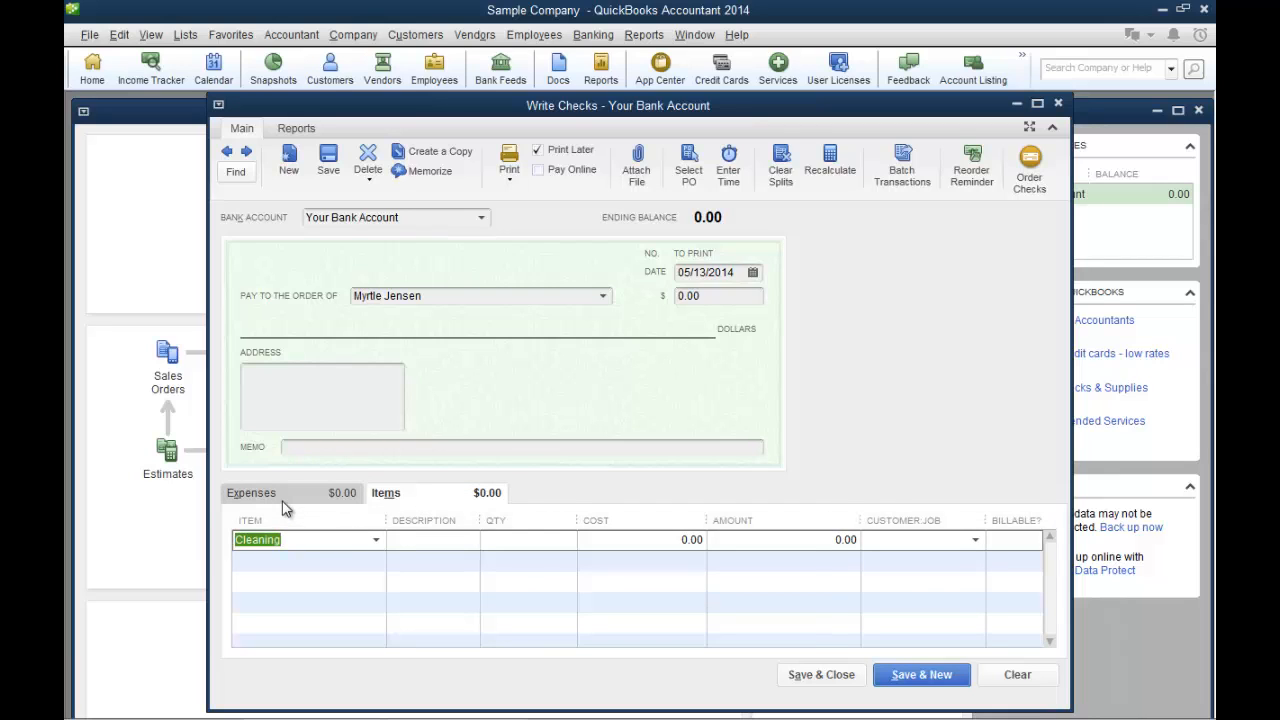
mouse_move(430, 500)
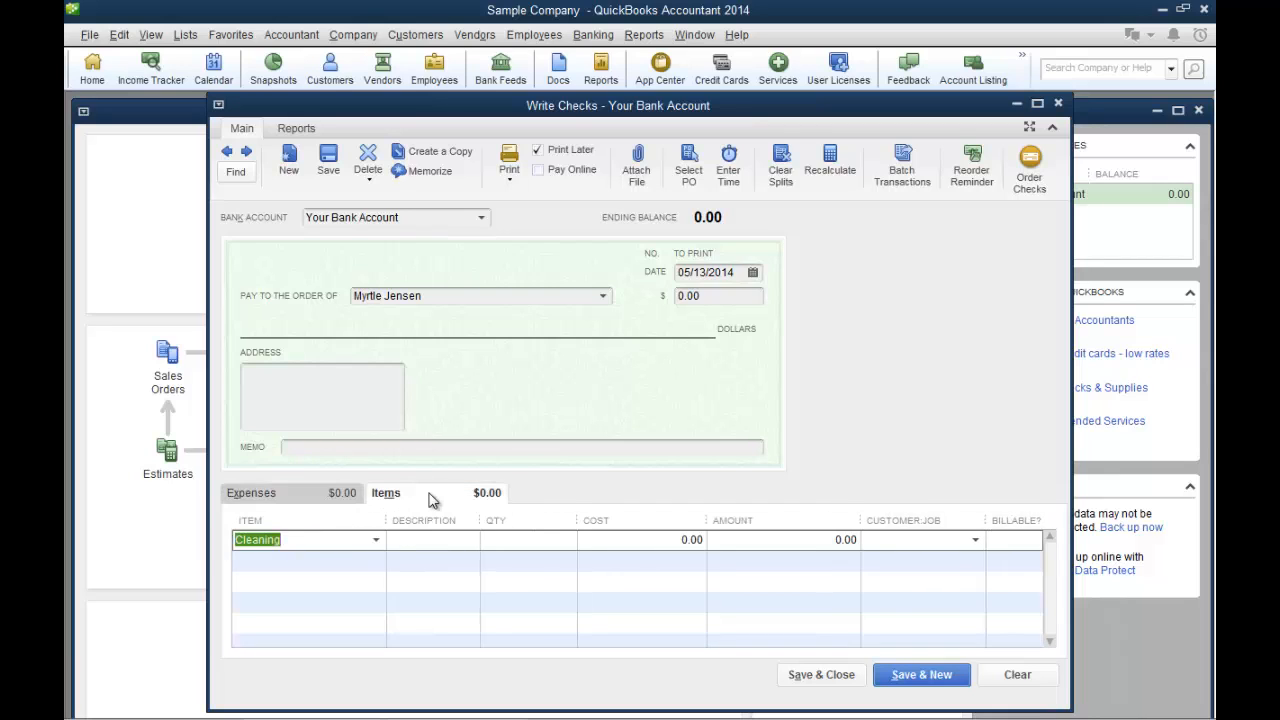
mouse_move(976, 556)
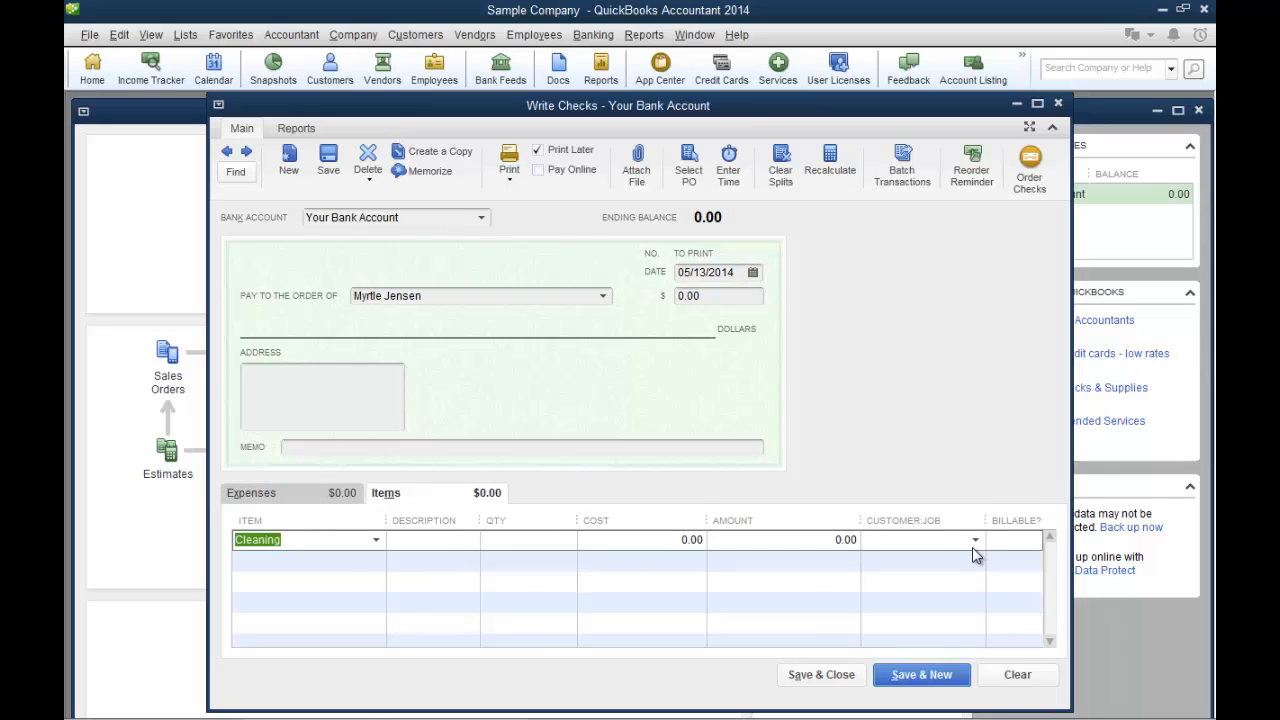
left_click(974, 540)
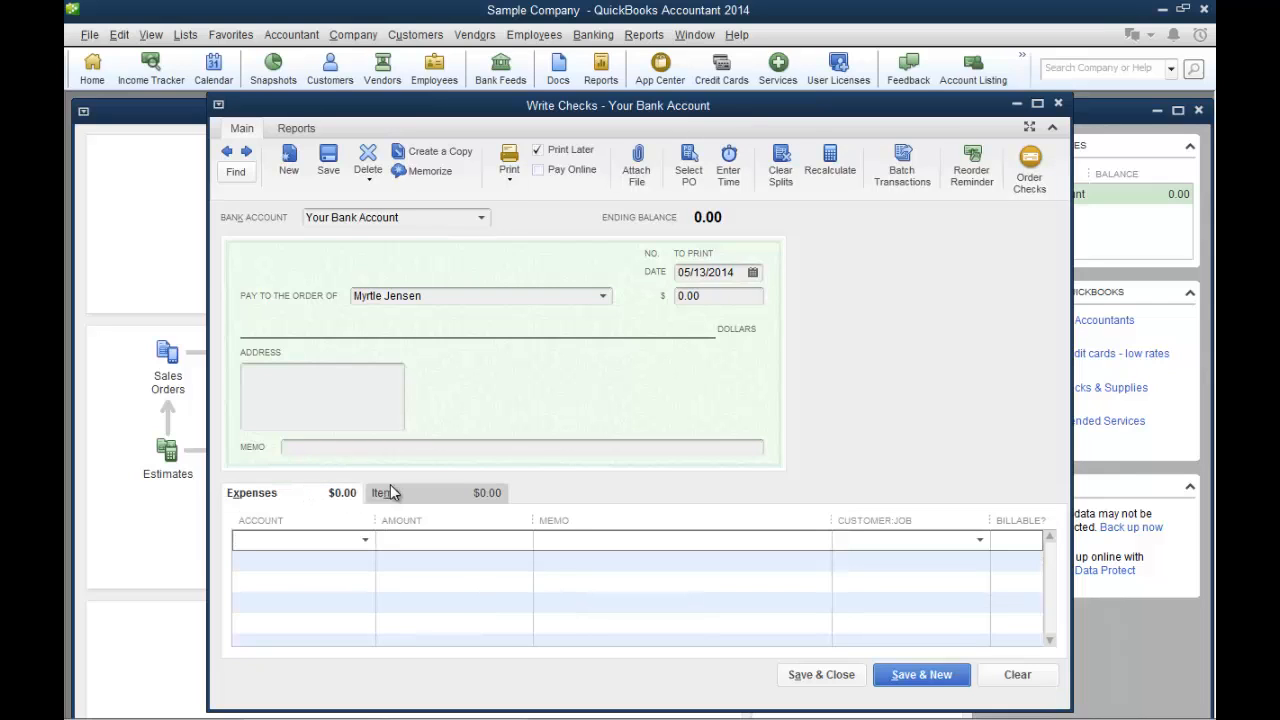
left_click(384, 492)
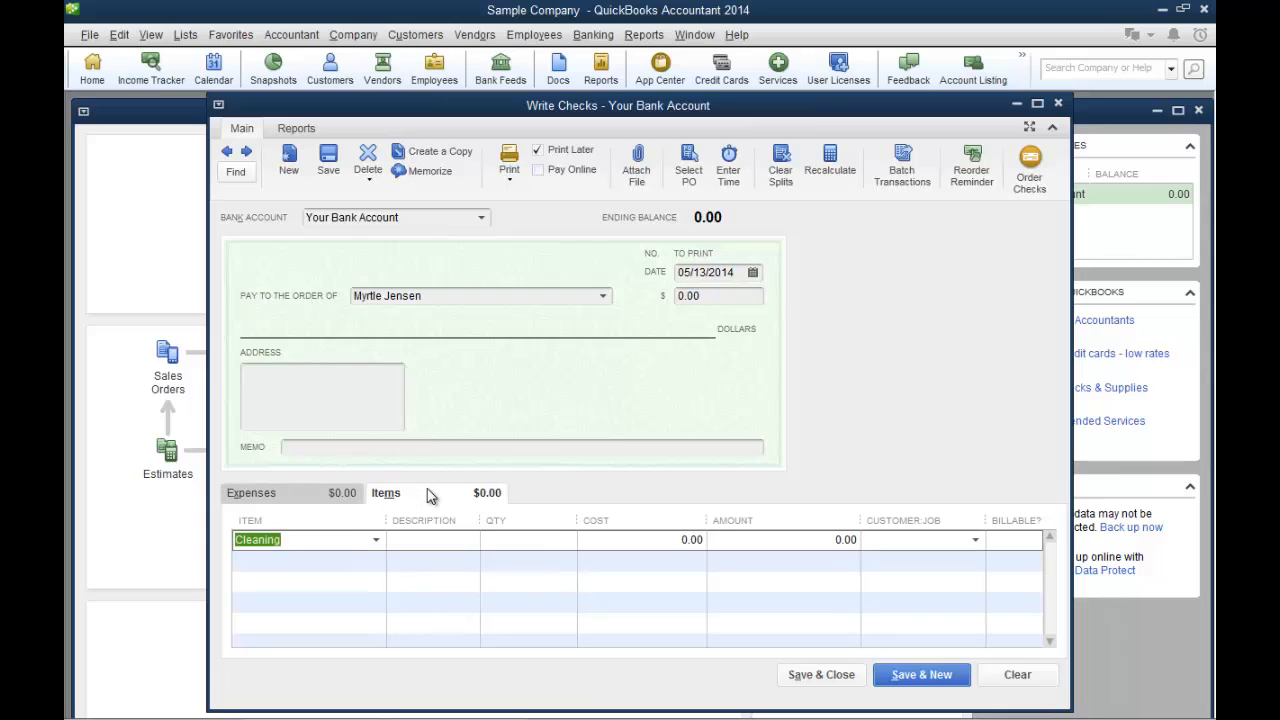
mouse_move(672, 262)
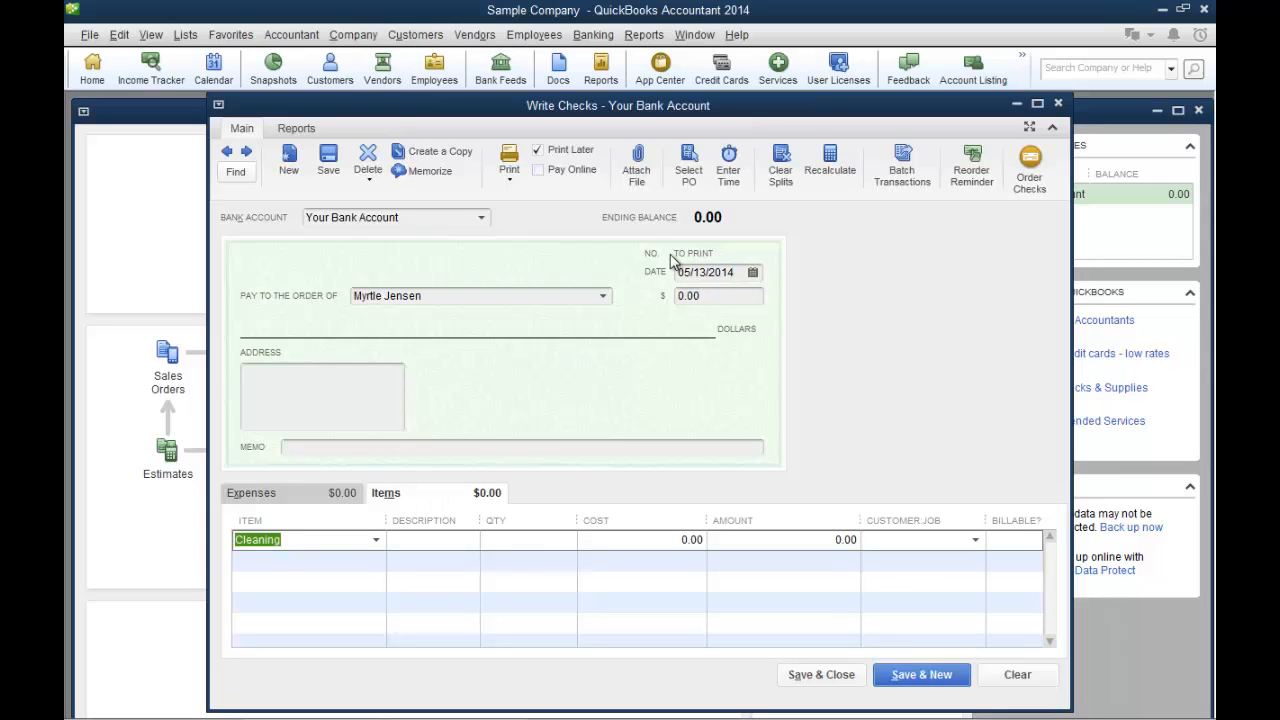
mouse_move(444, 552)
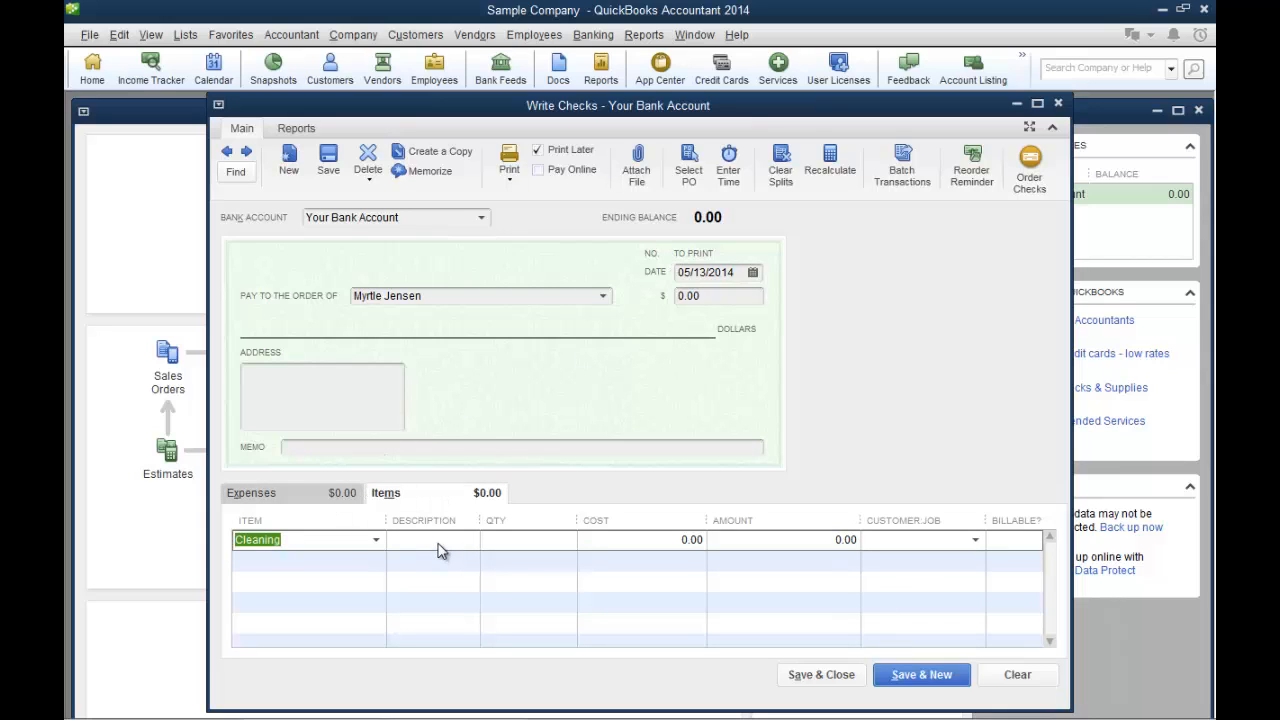
Leave the Cleaning row's description and return the detail area to the expense lines.
left_click(436, 540)
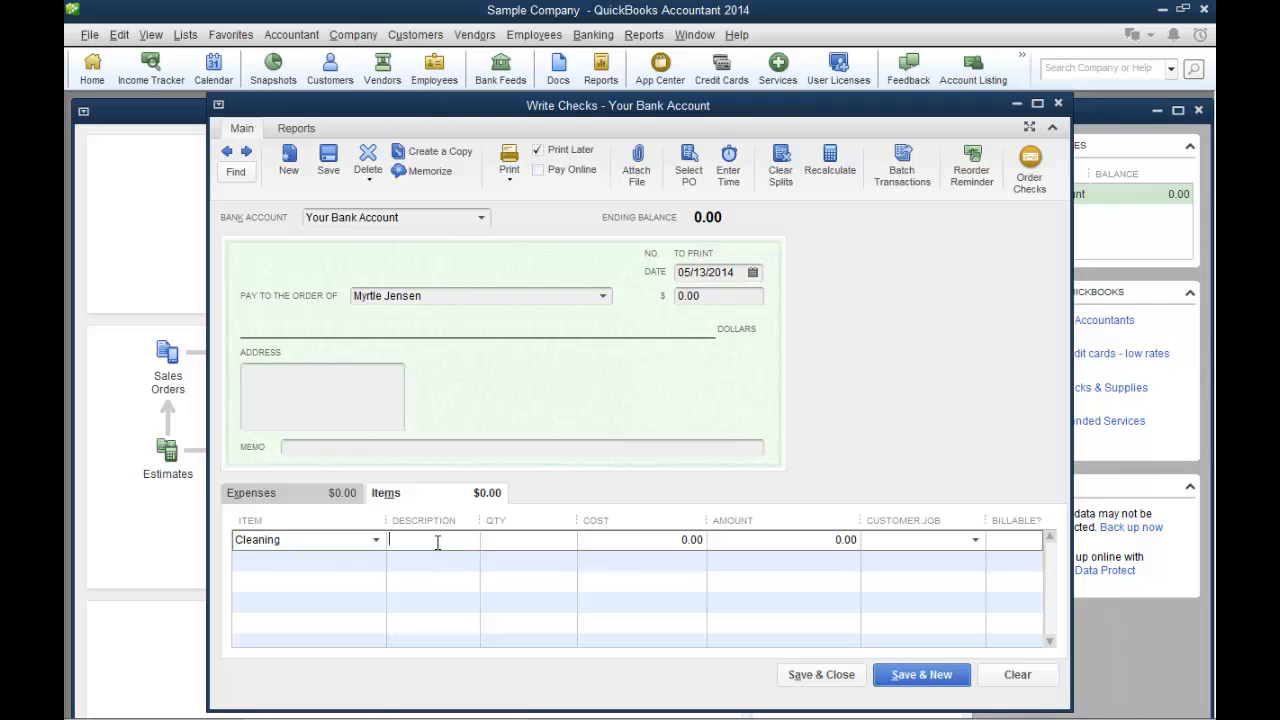
mouse_move(336, 540)
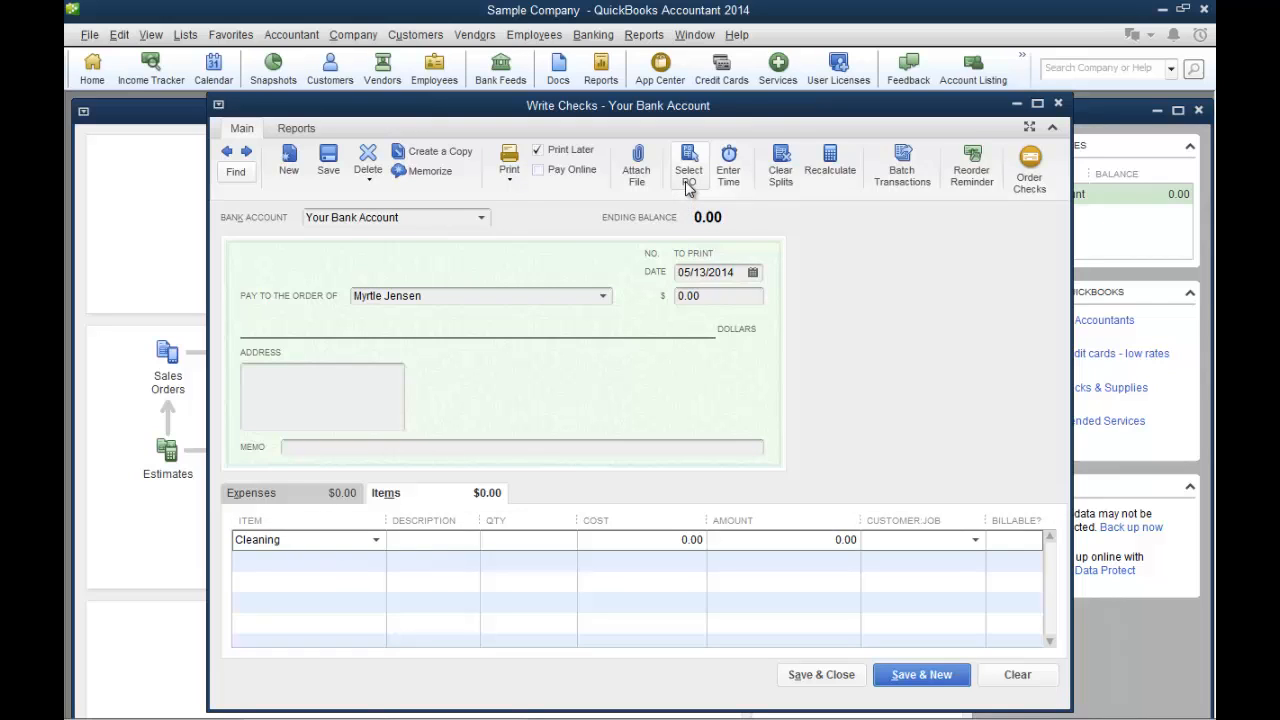
mouse_move(688, 164)
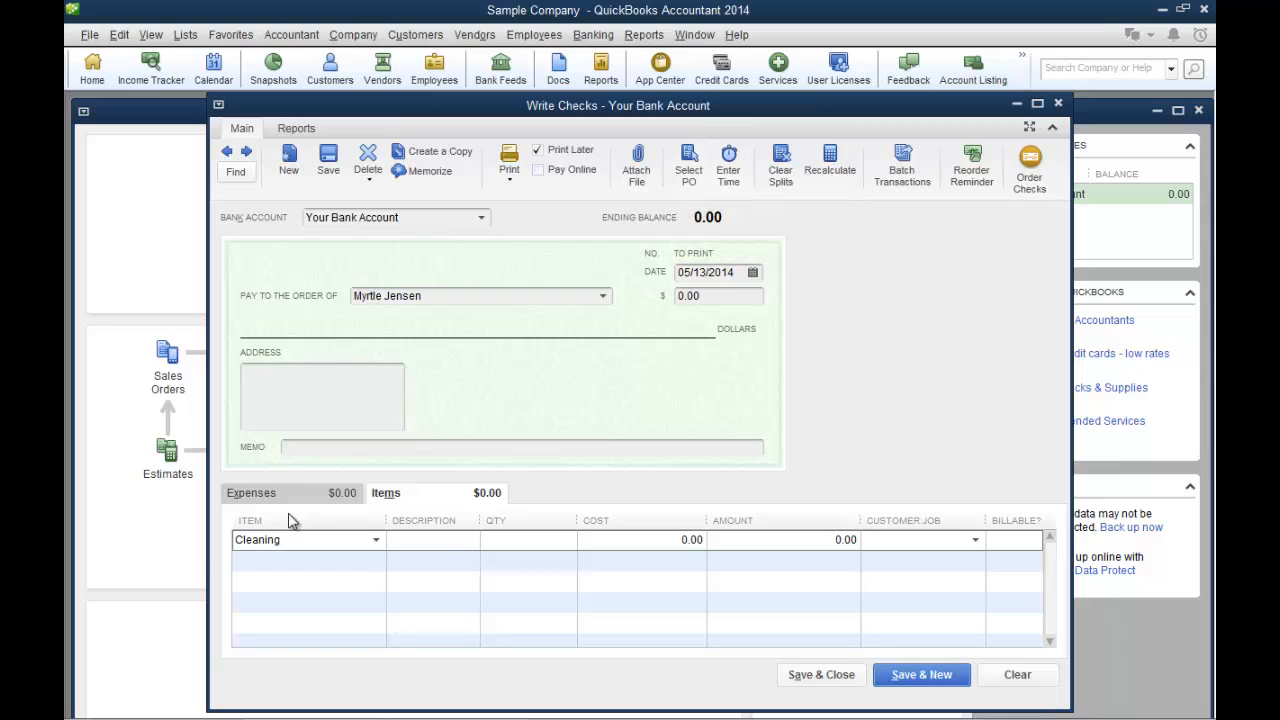
left_click(252, 492)
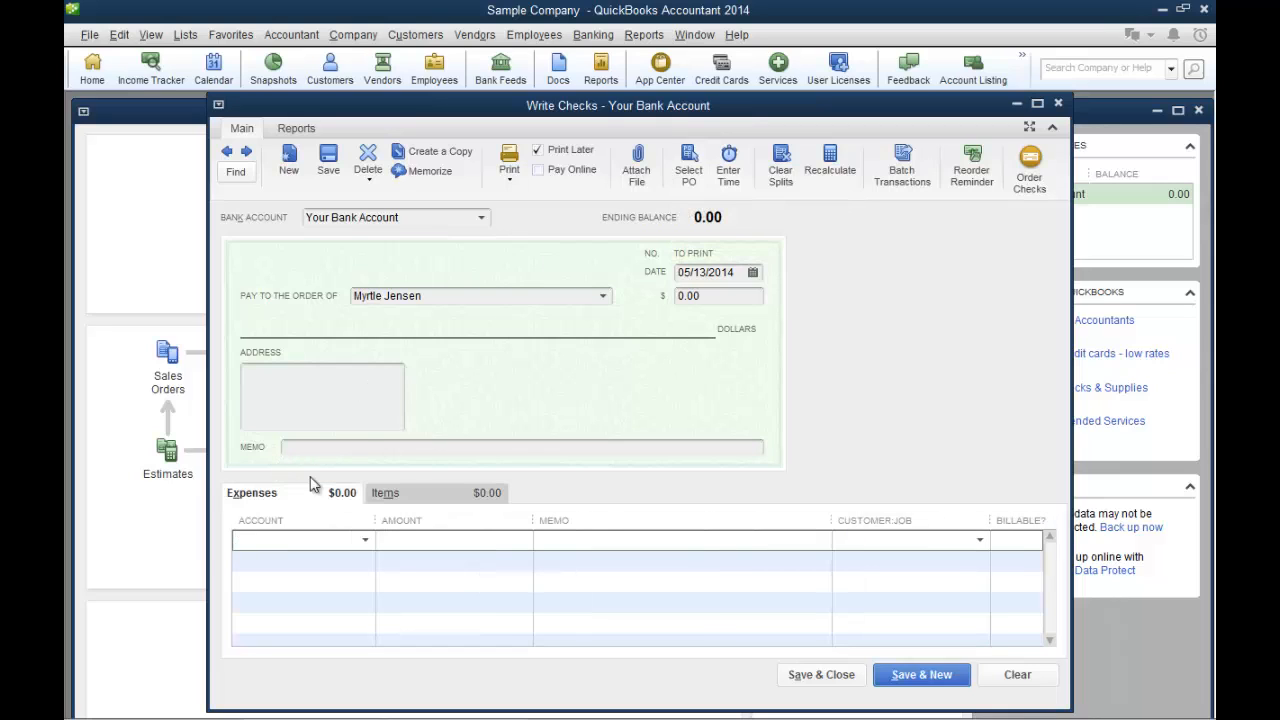
mouse_move(688, 162)
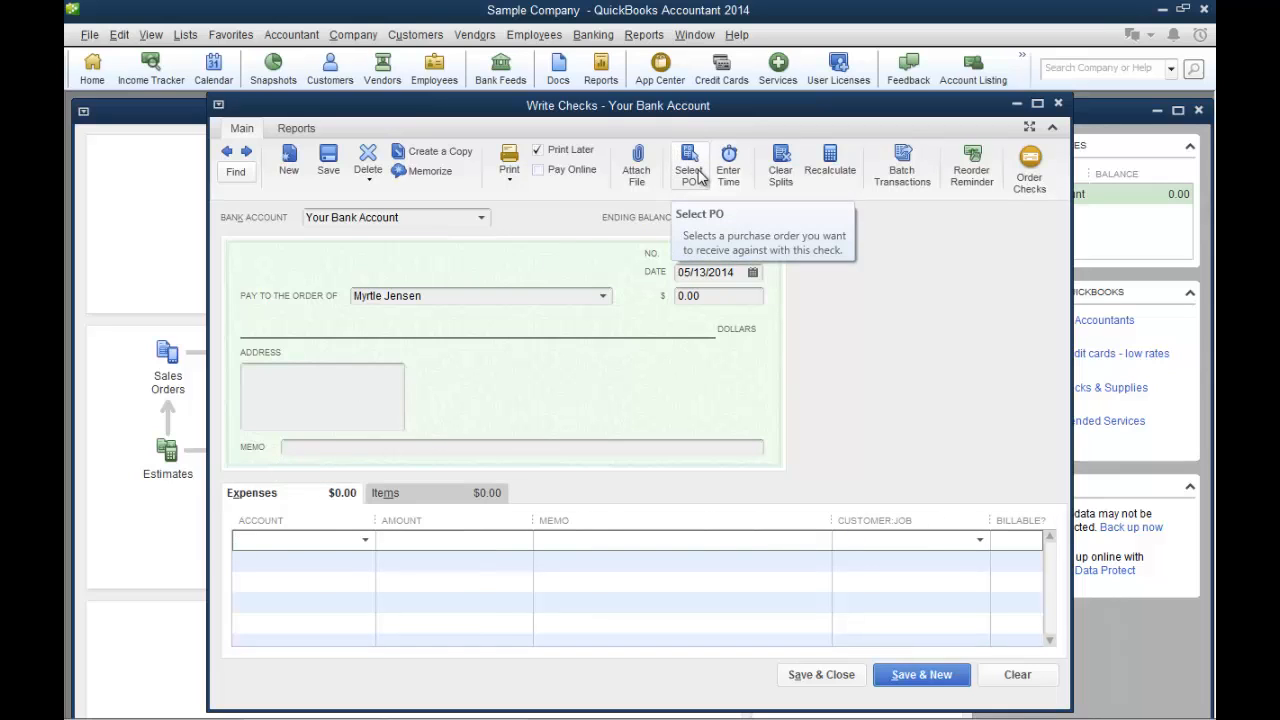